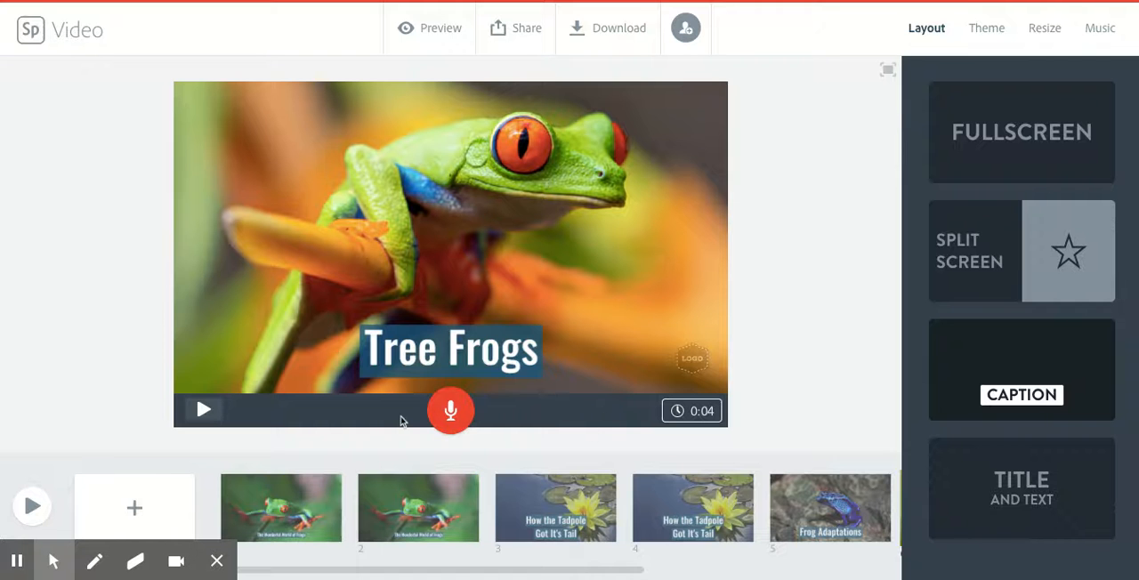
Play a preview of the whole frog video from 'The Wonderful World of Frogs' slide.
click(418, 508)
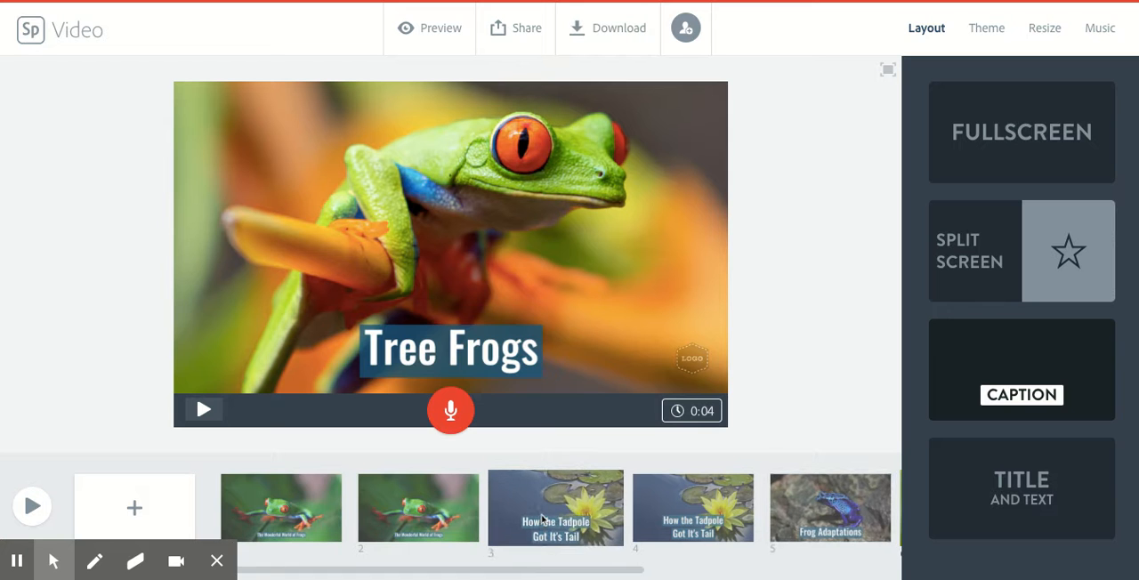
scroll(right, 3)
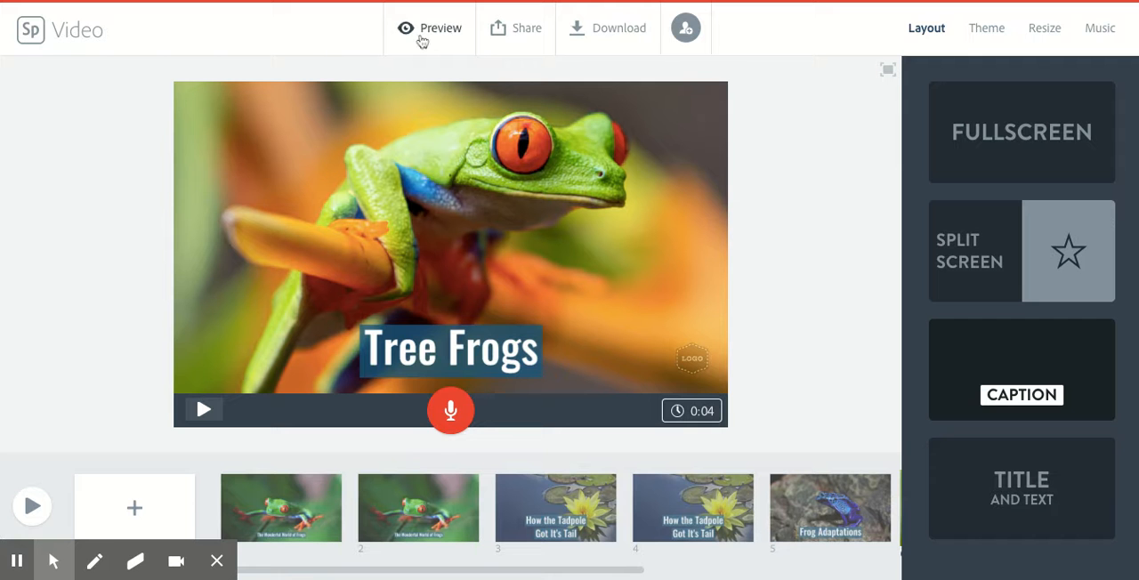
click(430, 28)
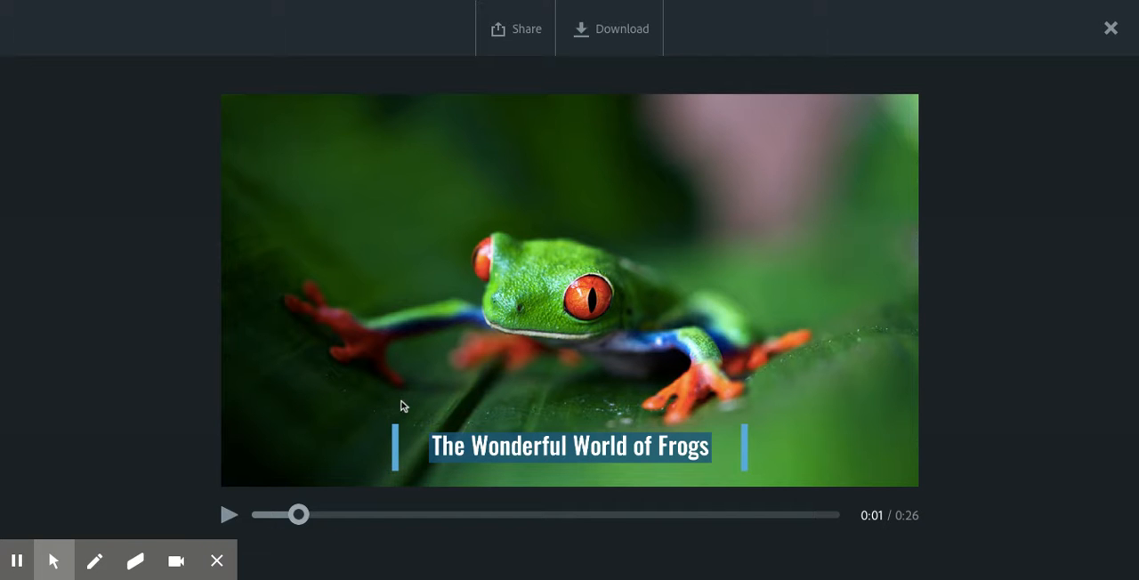
mouse_move(561, 219)
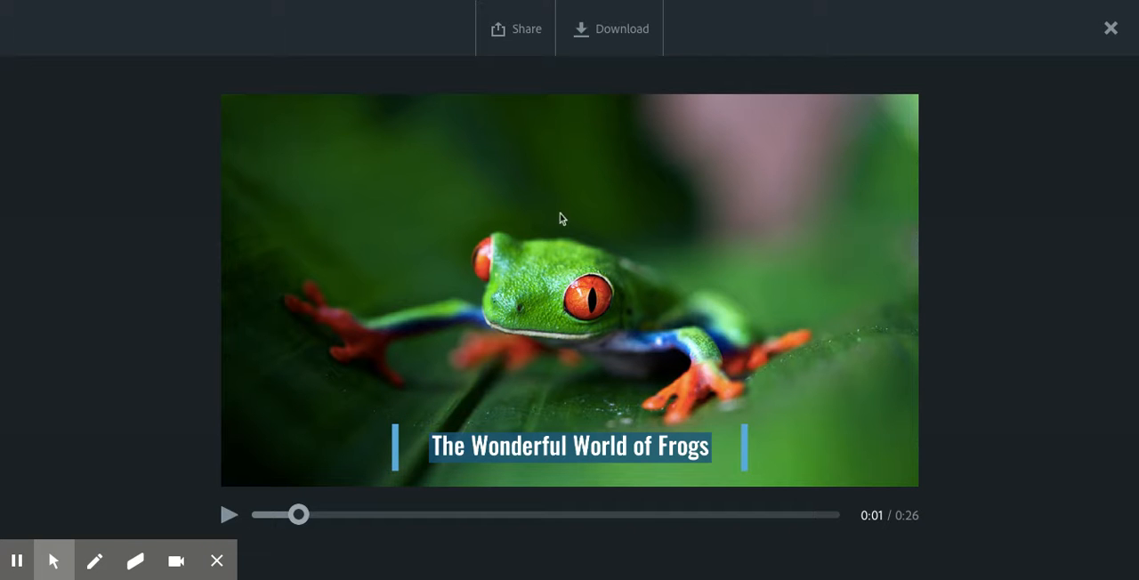
mouse_move(783, 374)
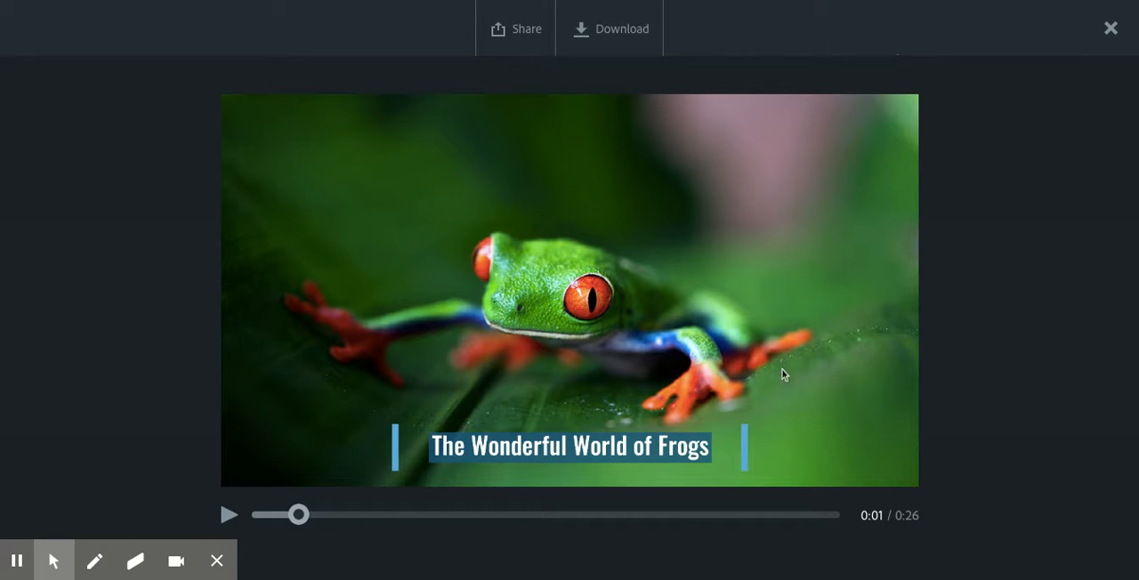
mouse_move(1110, 28)
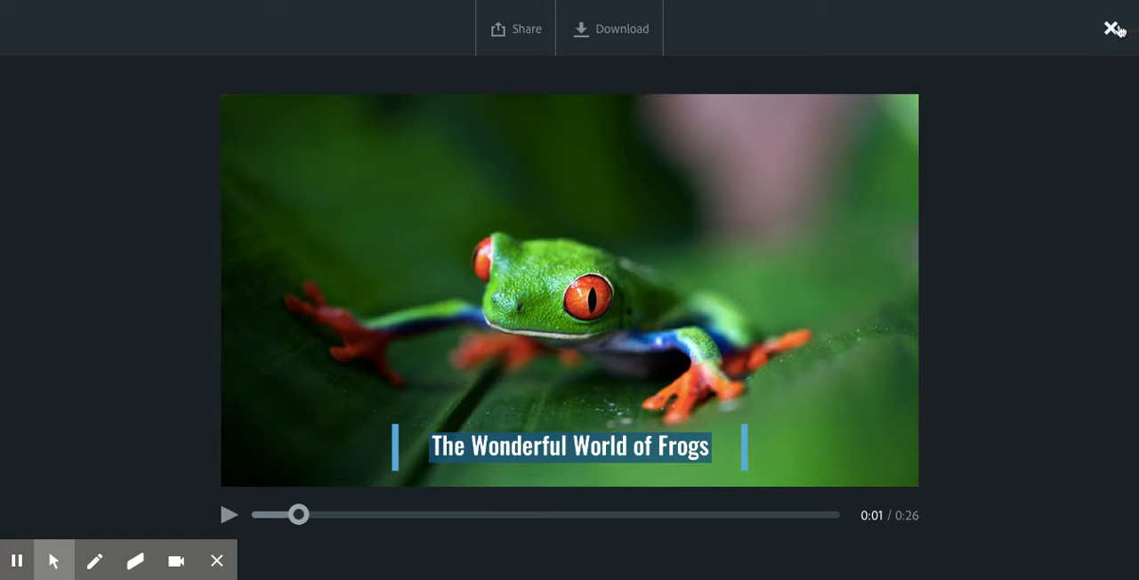
Close the preview and bring up the Publish and Invite sharing options.
click(1110, 27)
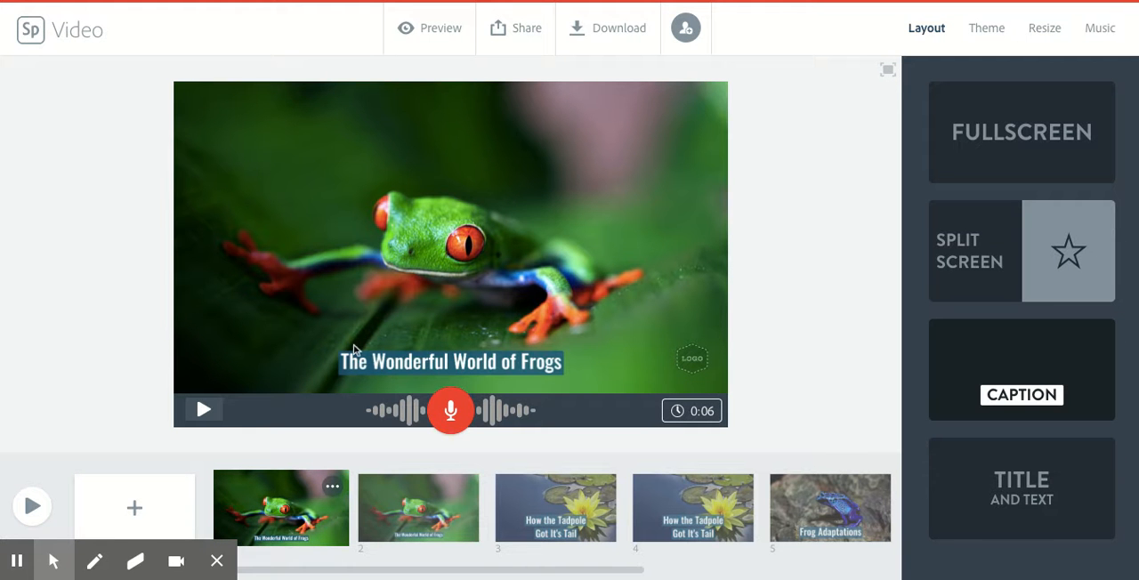
mouse_move(789, 31)
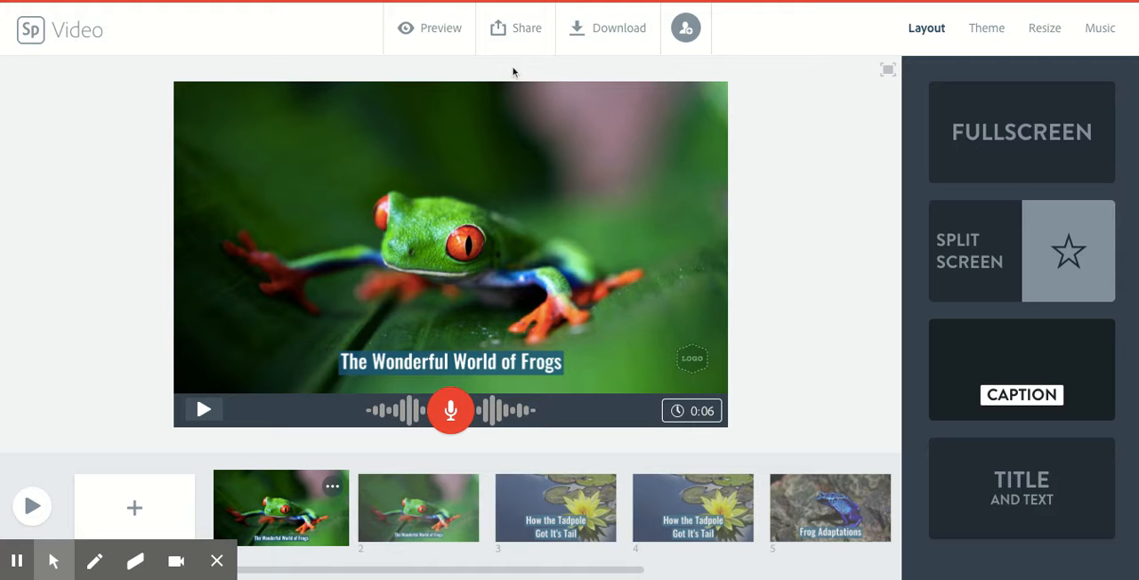
click(516, 27)
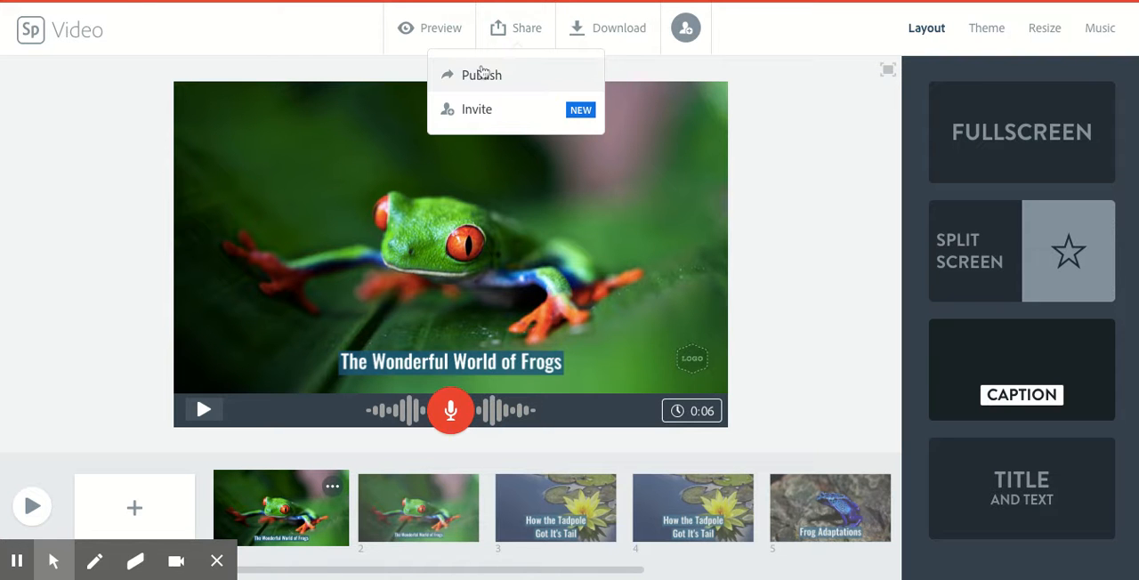
Publish 'The Amazing World of Frogs', clearing the author name and switching off author credit.
click(482, 75)
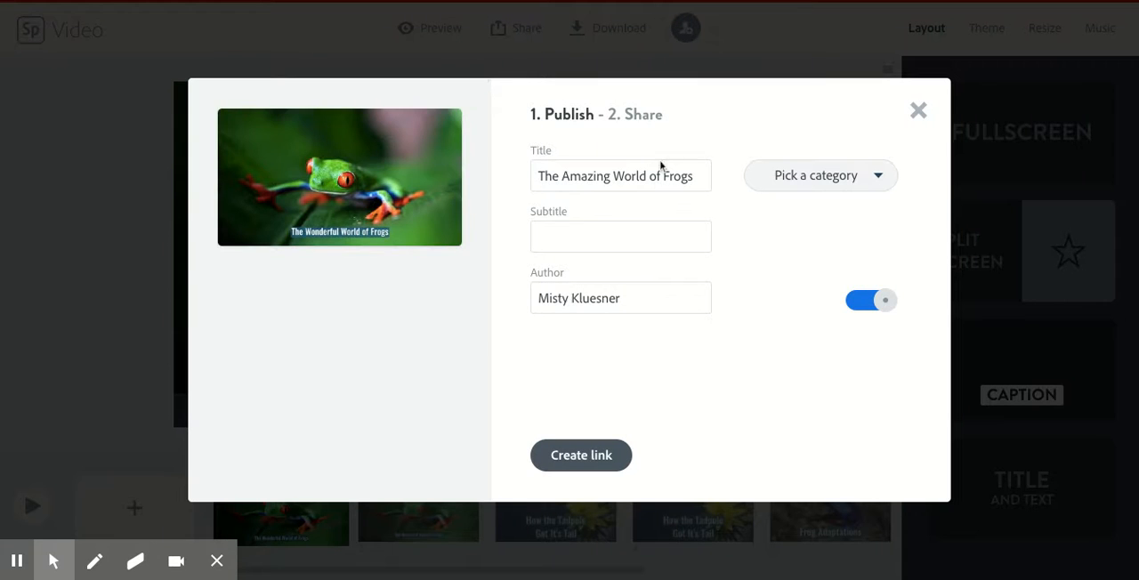
click(620, 175)
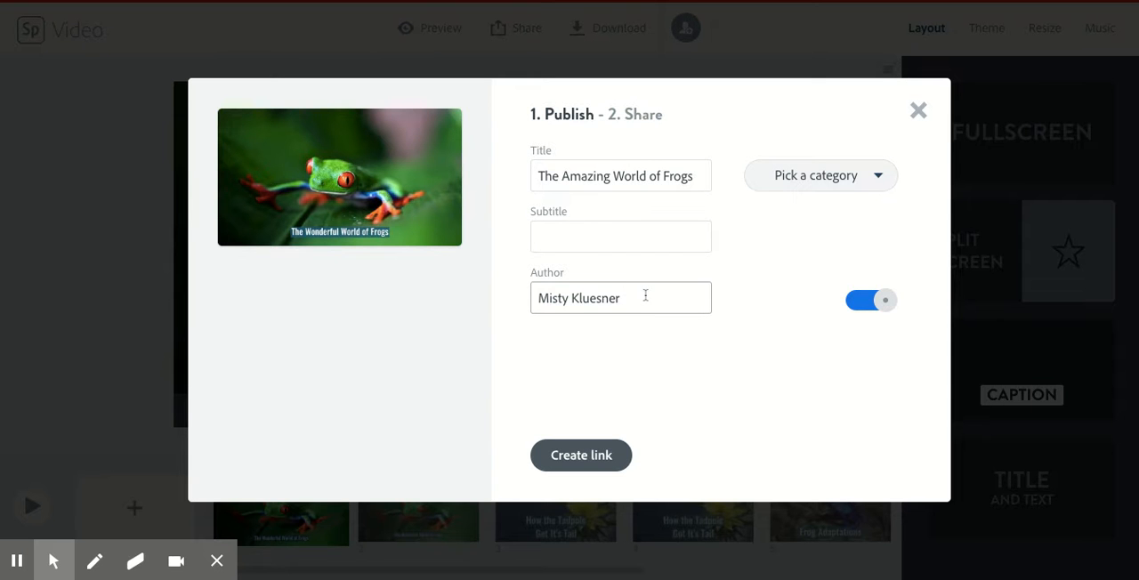
click(620, 297)
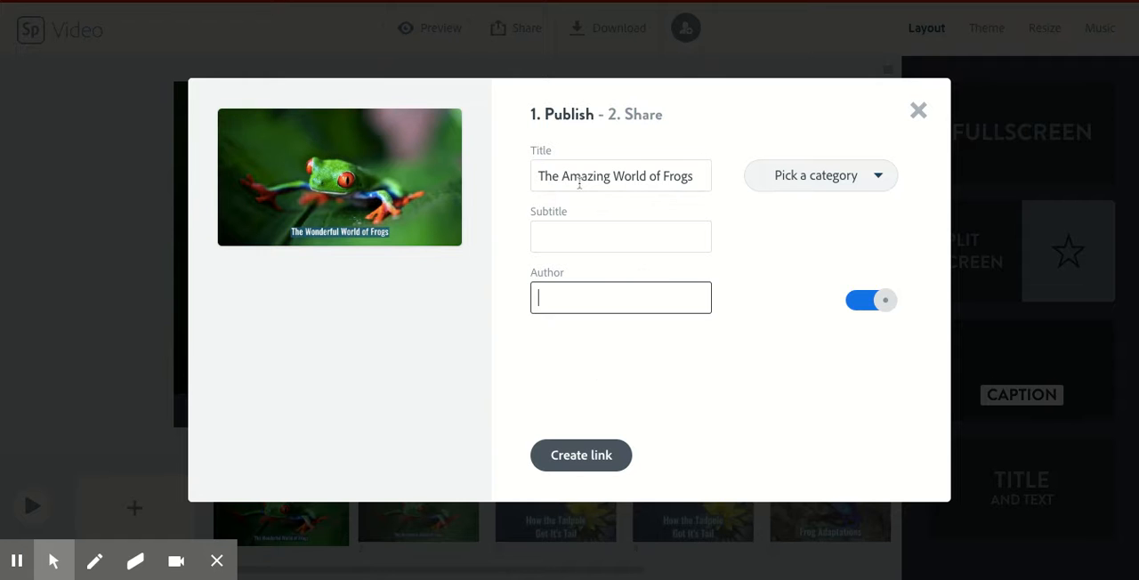
mouse_move(883, 197)
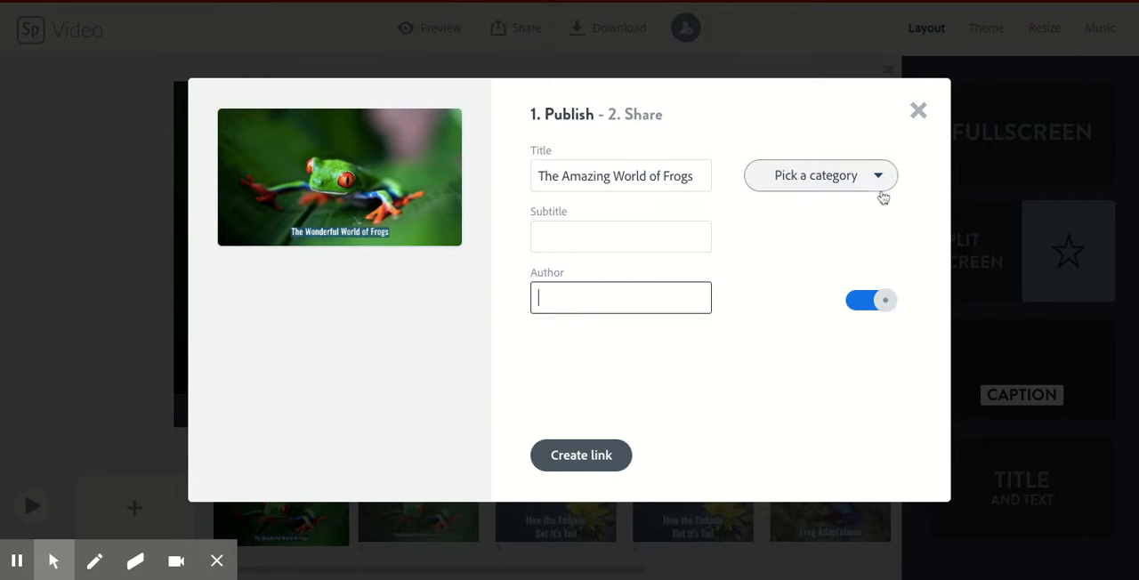
click(871, 300)
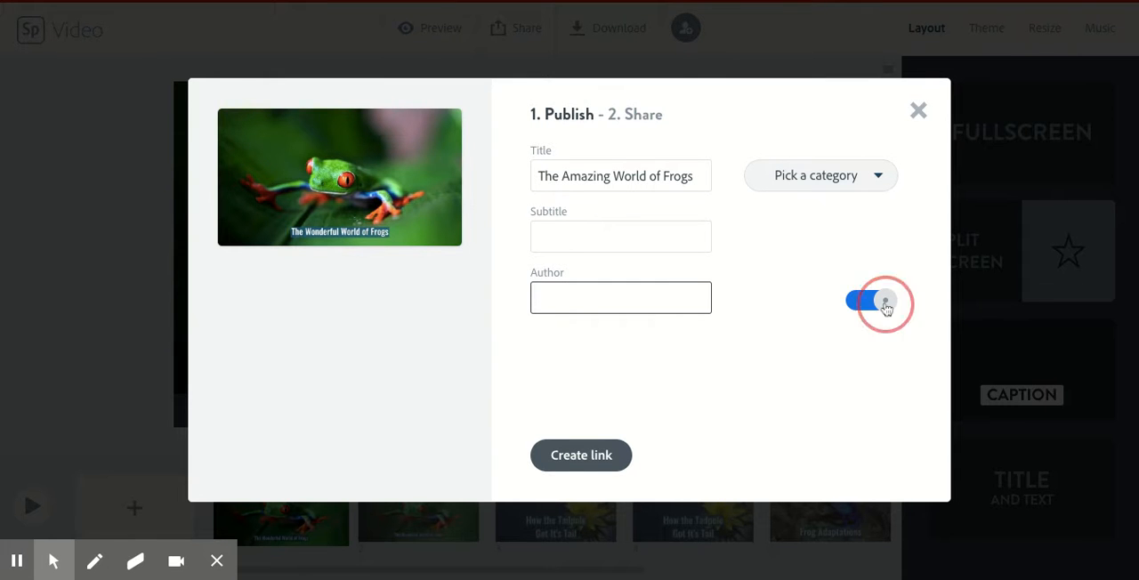
click(868, 301)
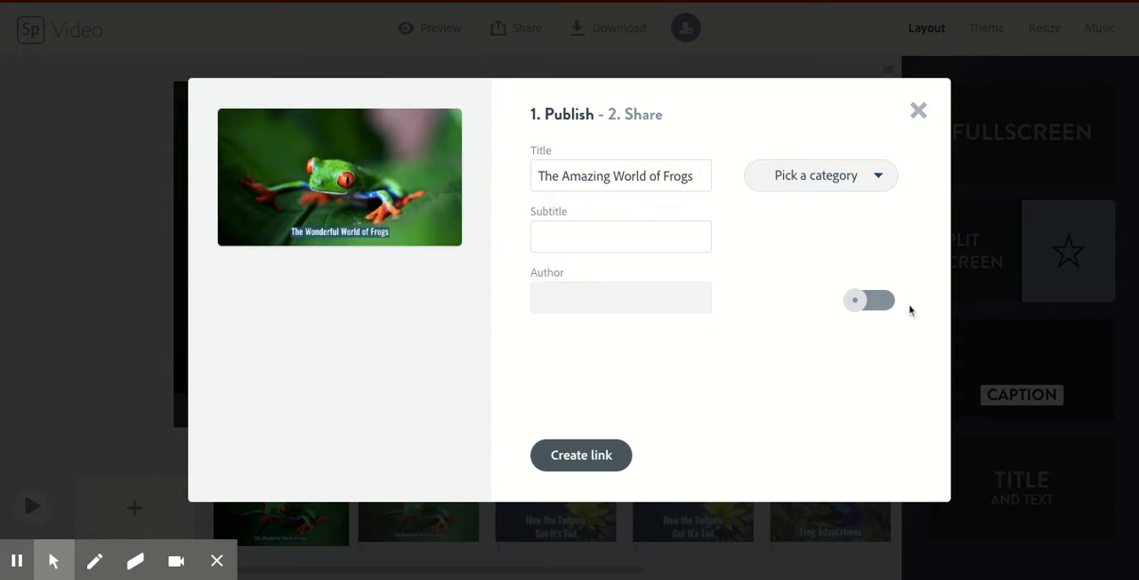
mouse_move(592, 408)
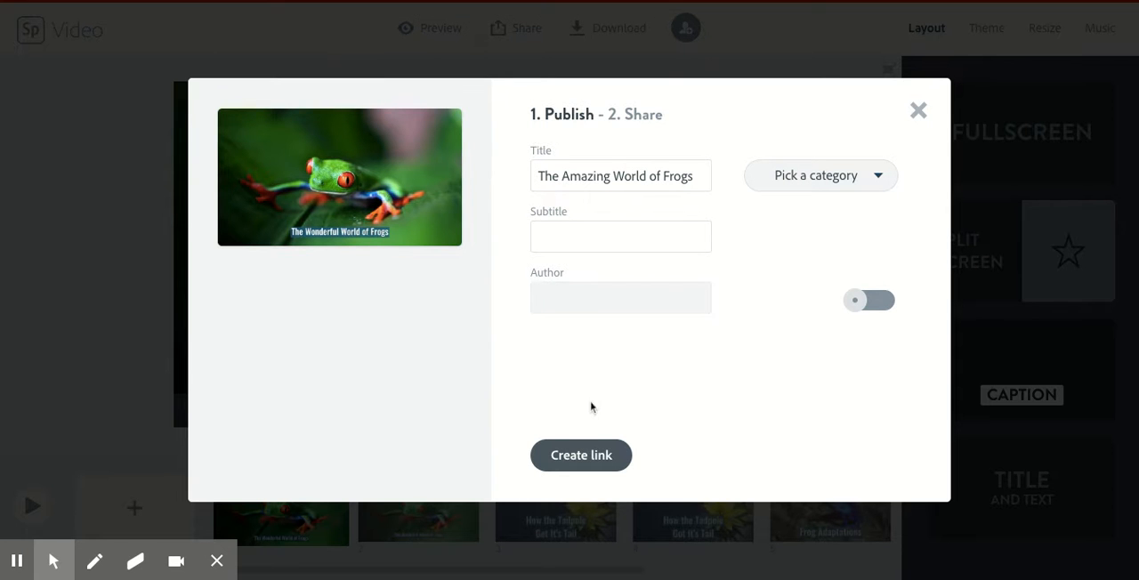
Create the share link for the frog video.
click(581, 454)
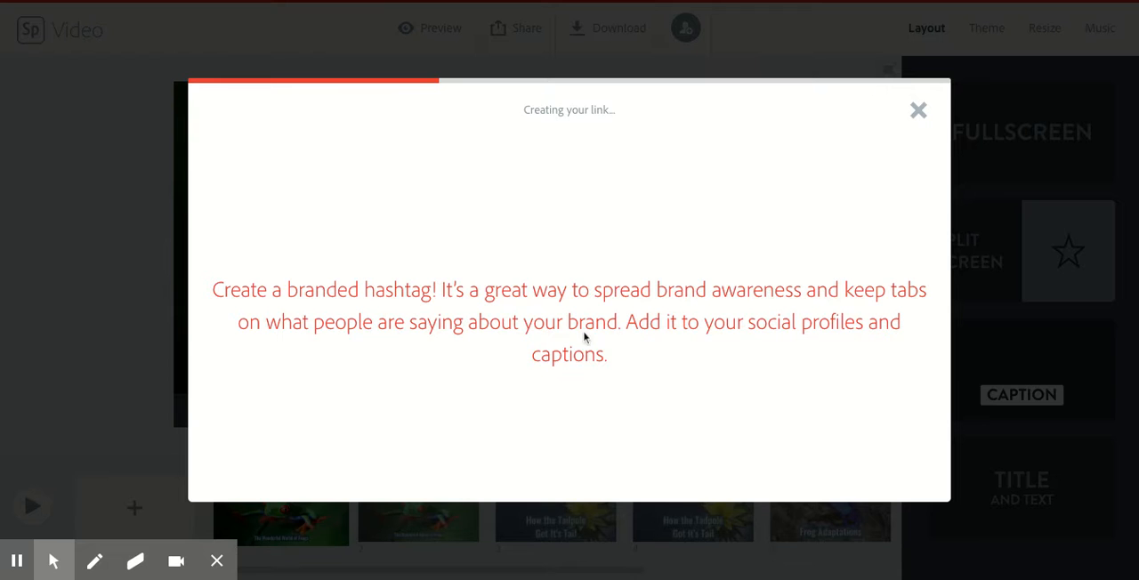
mouse_move(514, 201)
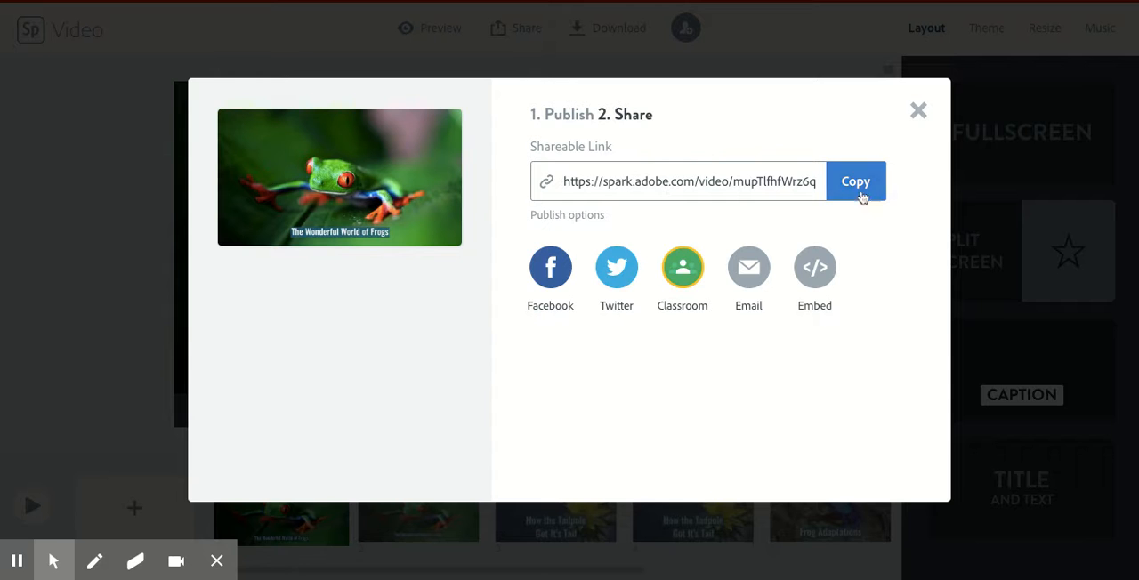
Copy the frog video's shareable spark.adobe.com link.
click(855, 182)
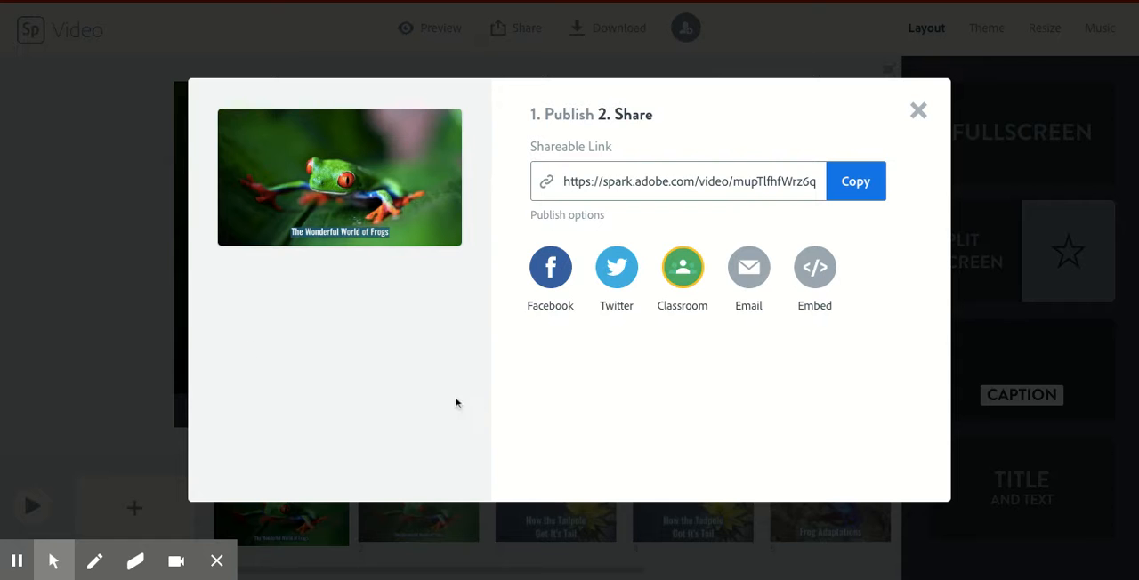
mouse_move(509, 421)
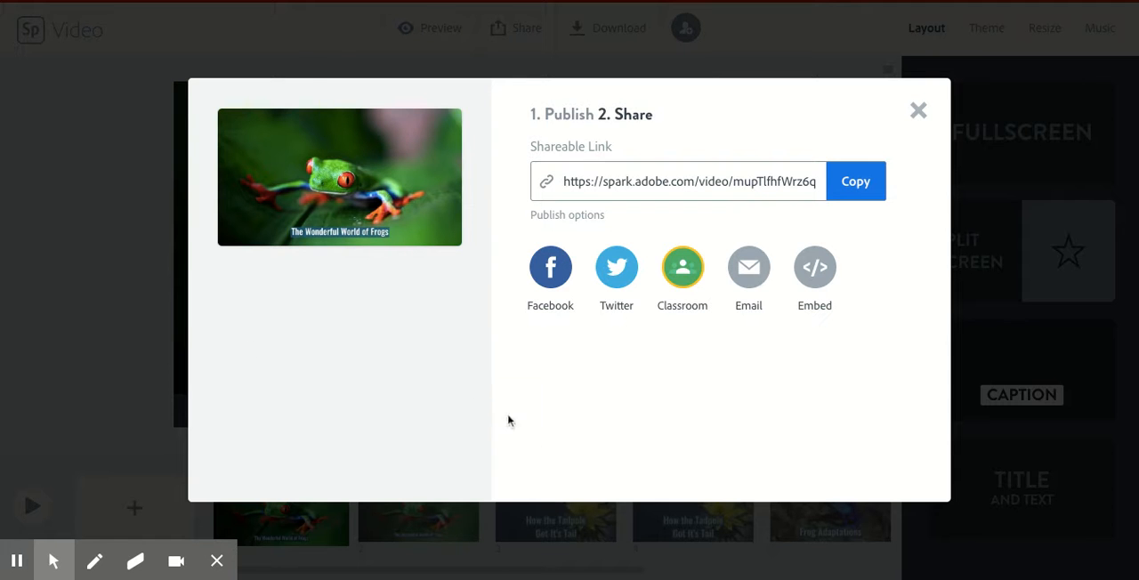
mouse_move(313, 80)
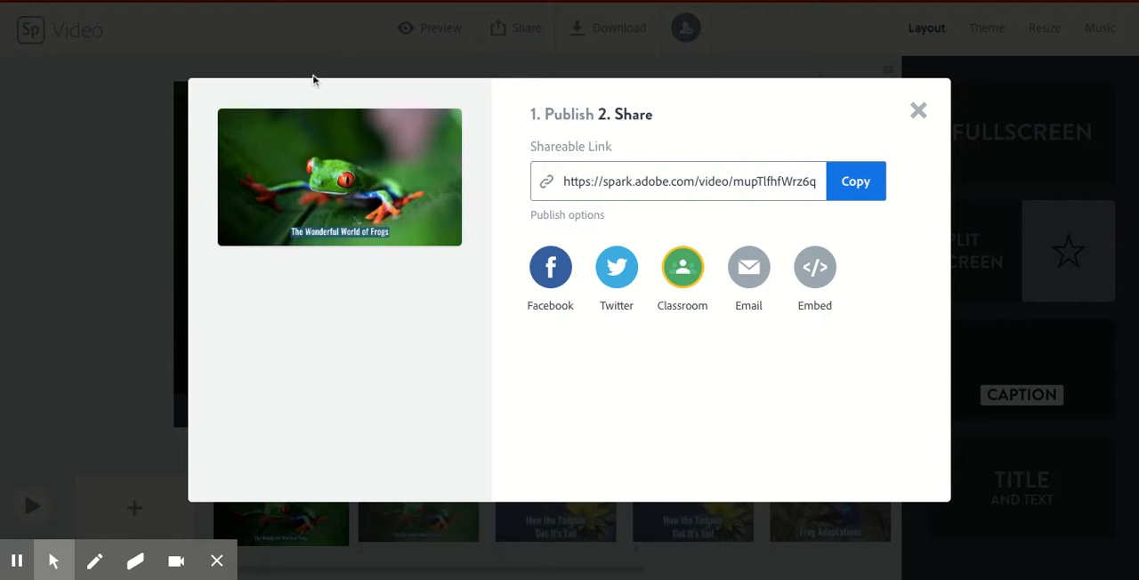
mouse_move(371, 21)
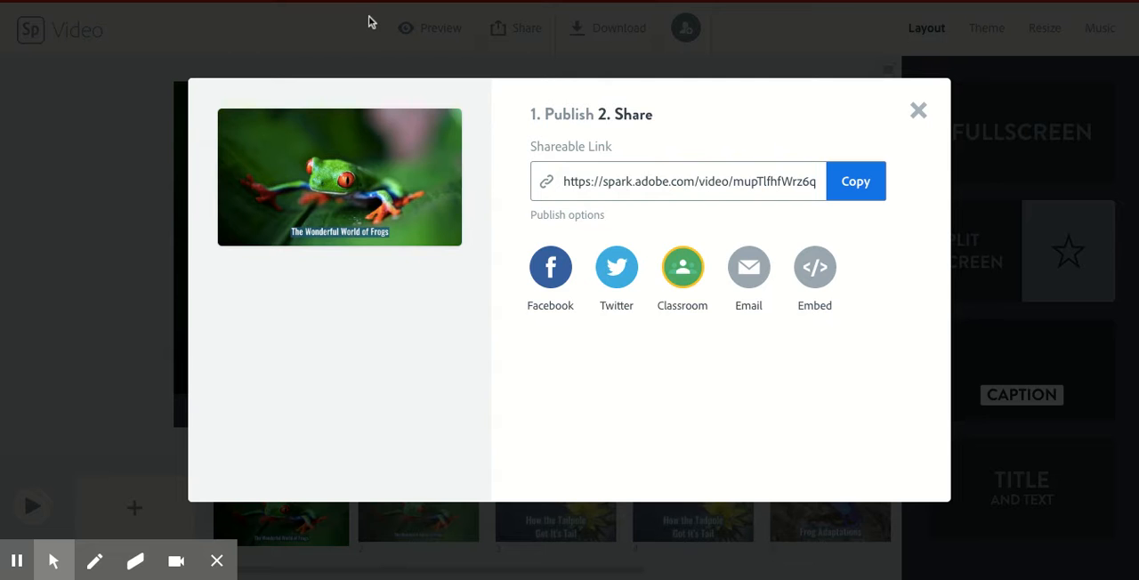
mouse_move(355, 11)
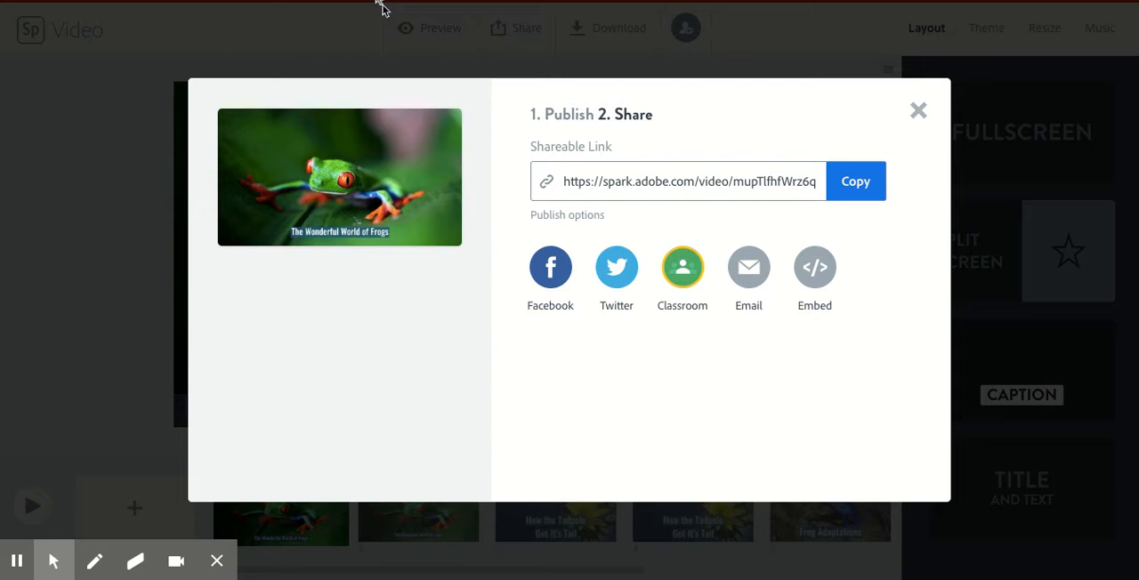
mouse_move(390, 142)
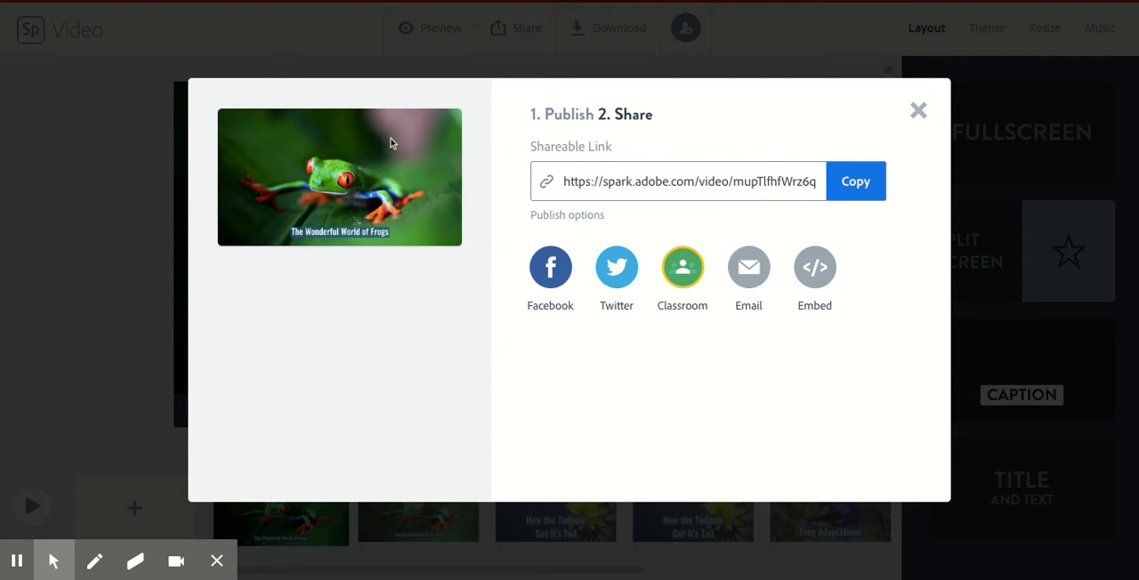
mouse_move(287, 315)
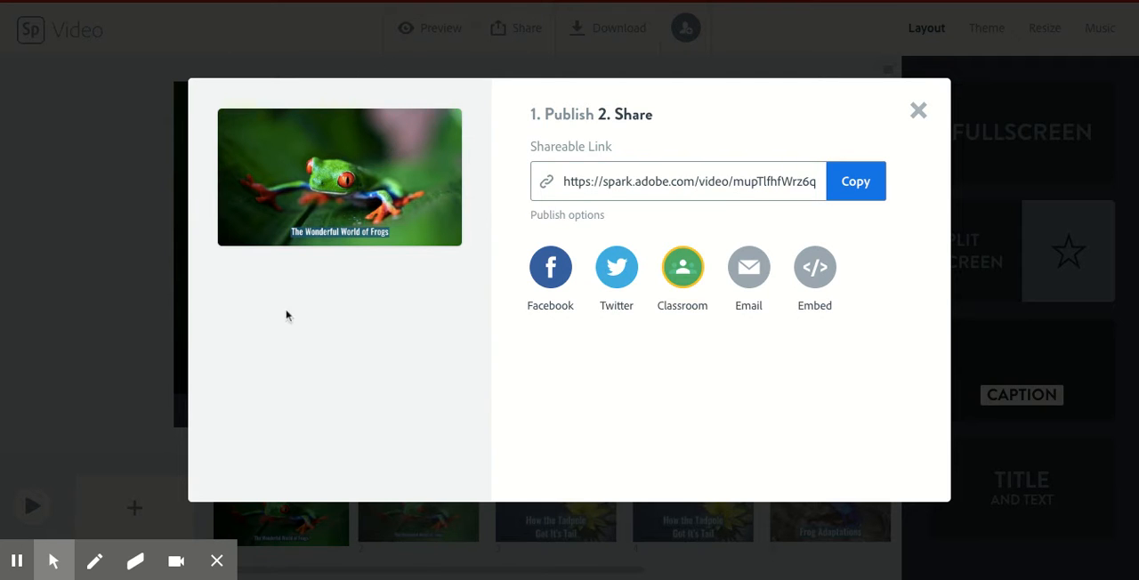
mouse_move(290, 321)
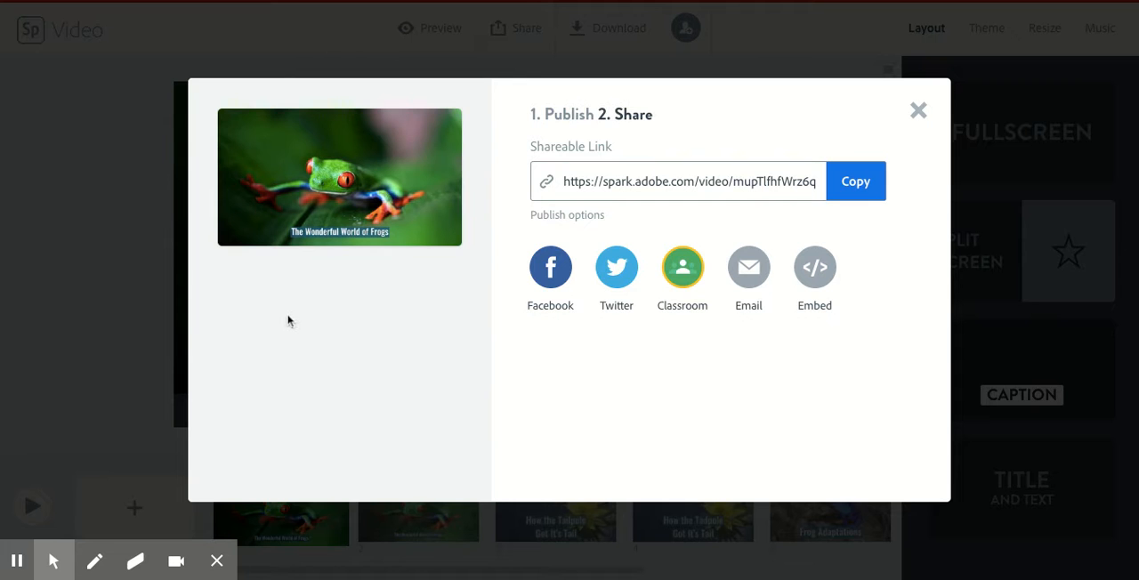
mouse_move(474, 266)
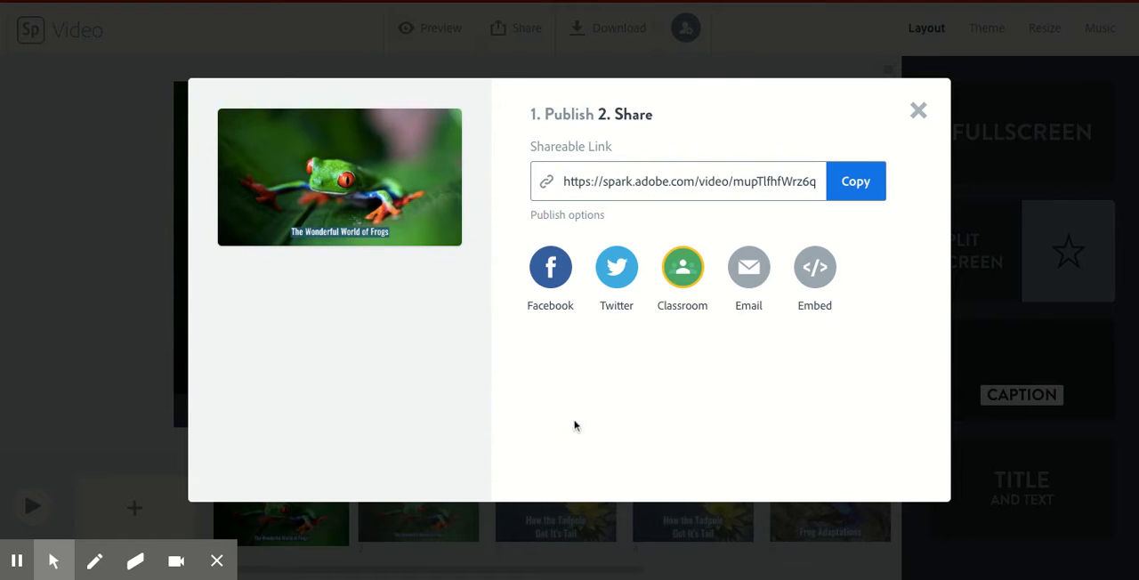
mouse_move(919, 109)
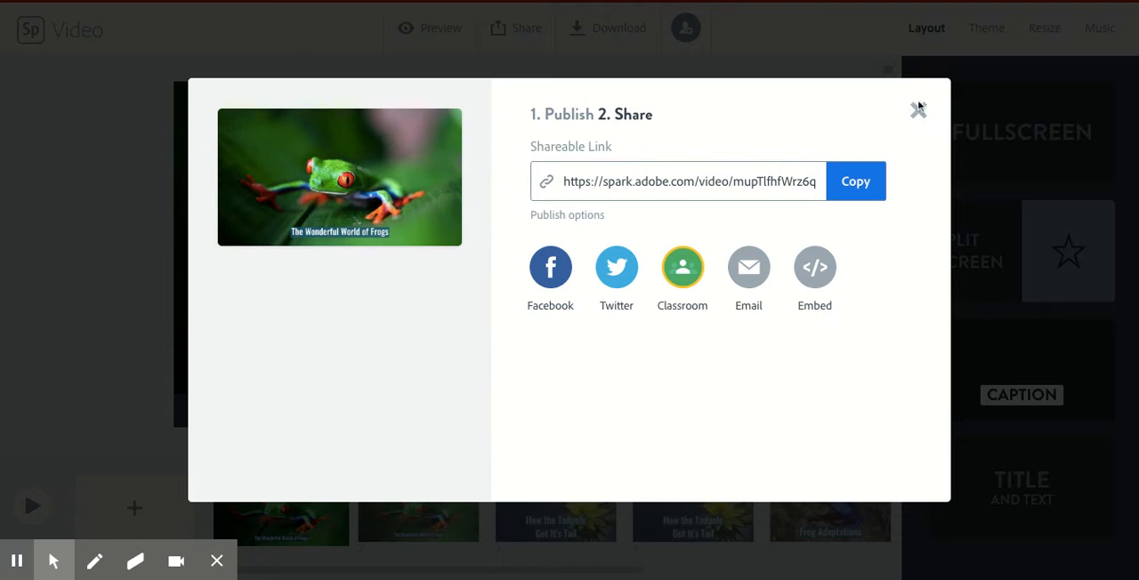
Close the Publish/Share dialog to return to the frog video editor.
click(918, 111)
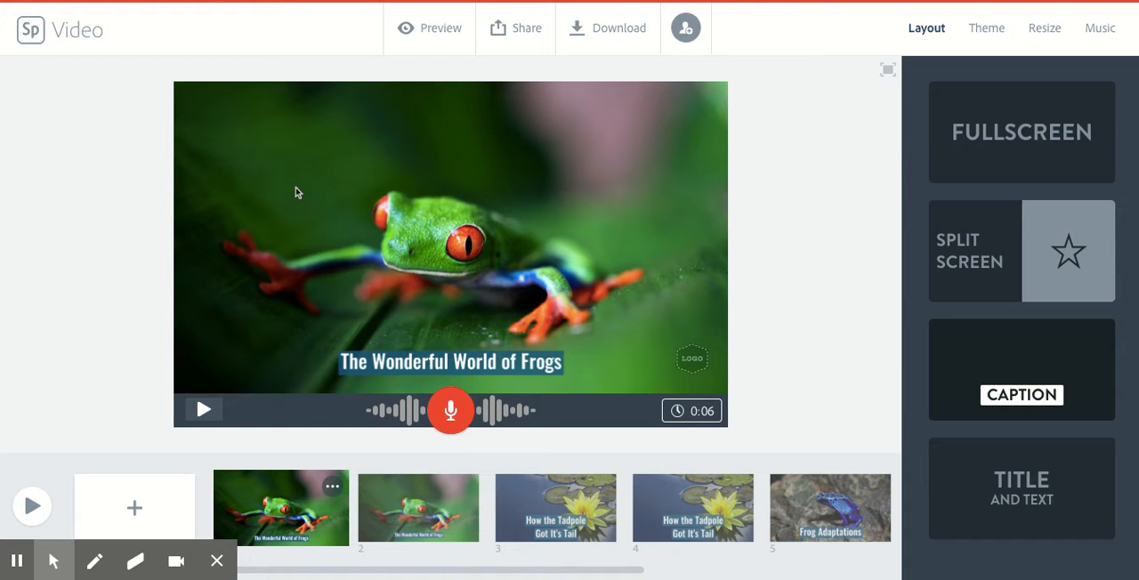
mouse_move(578, 218)
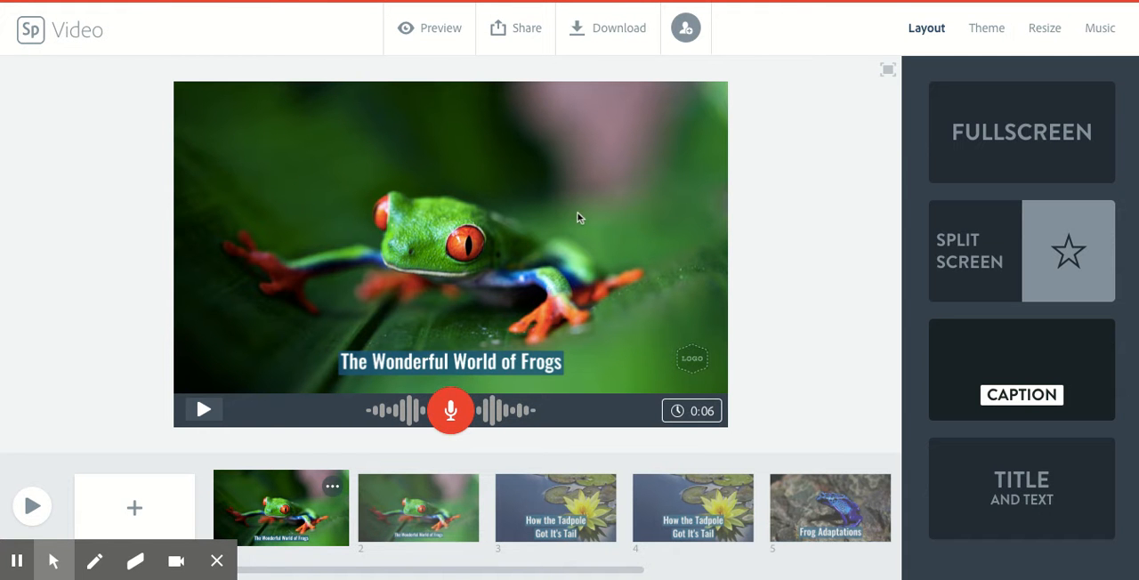
mouse_move(127, 29)
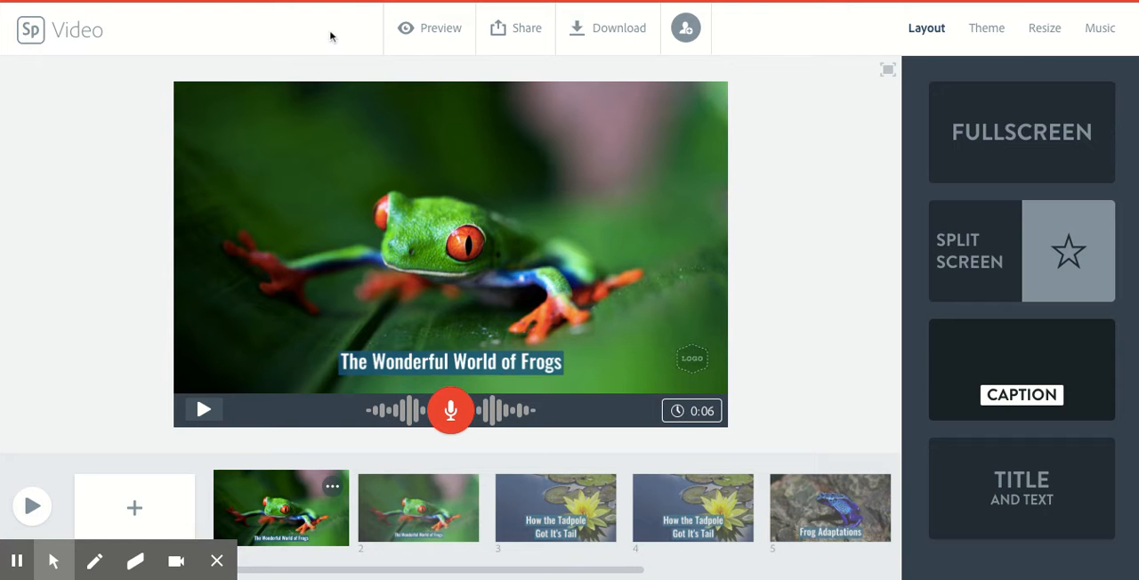
mouse_move(130, 64)
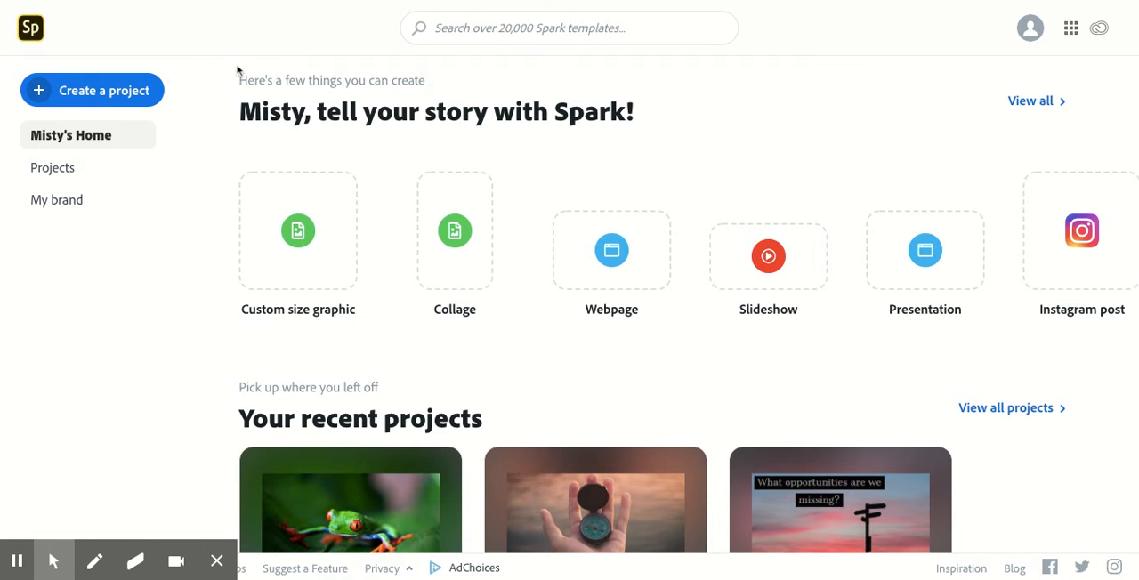
Scroll down the Spark home page toward Your recent projects.
scroll(down, 3)
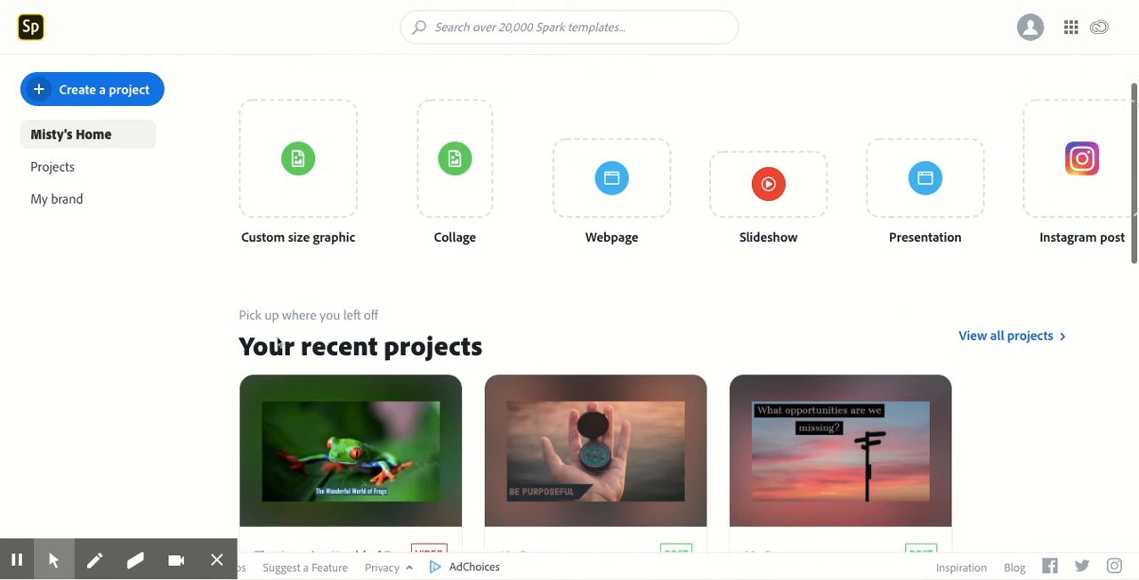
scroll(down, 3)
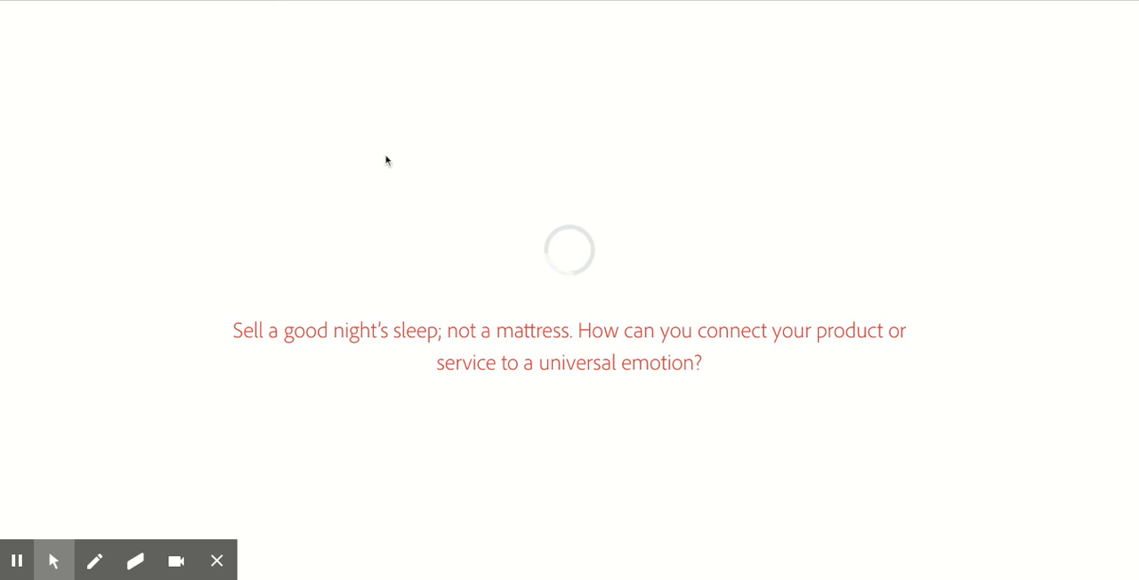
mouse_move(246, 508)
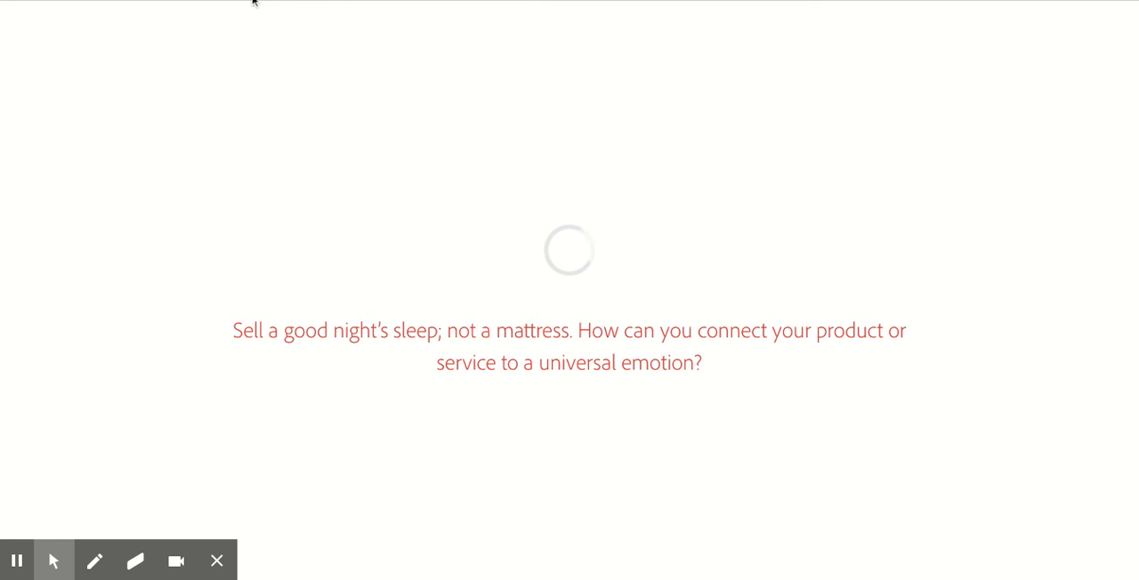
mouse_move(373, 240)
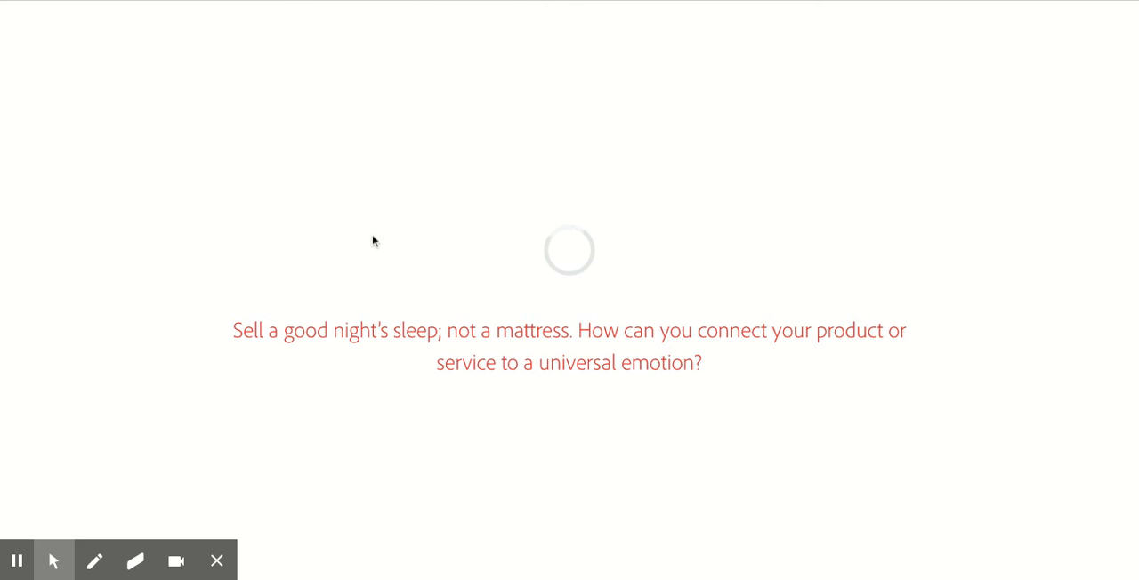